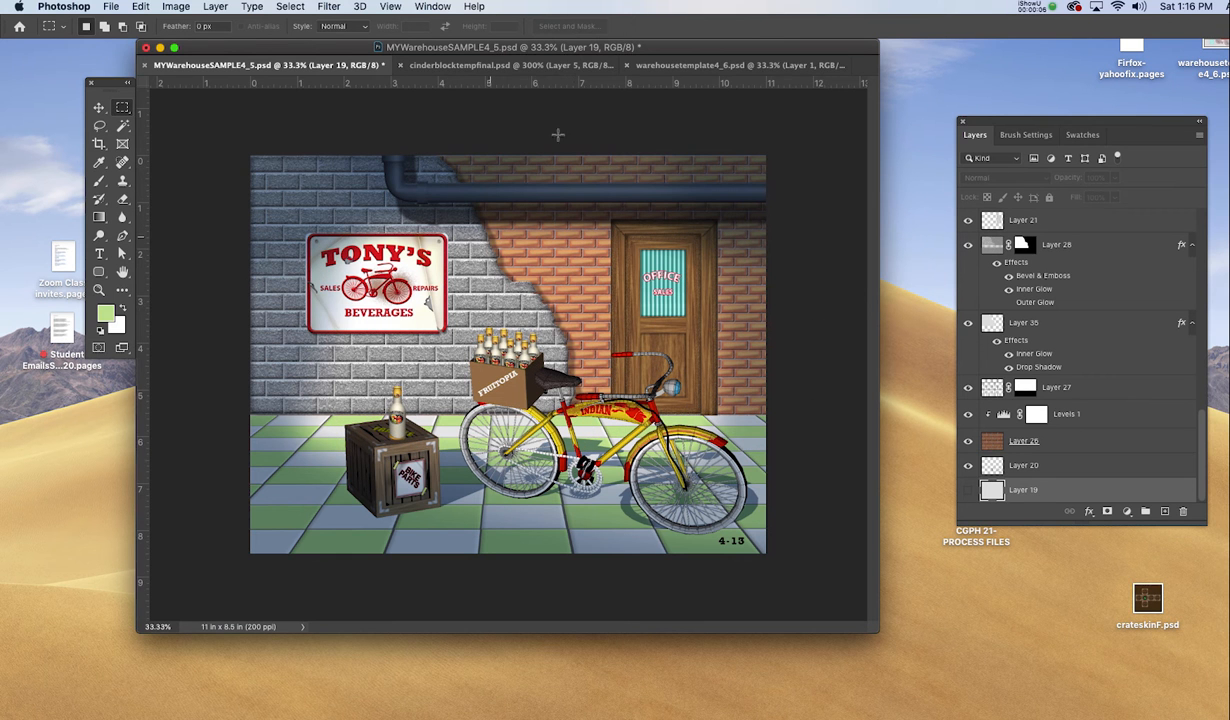
Switch to the warehousetemplate4_6.psd document showing the block wall, brick wall and tile floor
{"action": "left_click", "coordinate": [735, 65]}
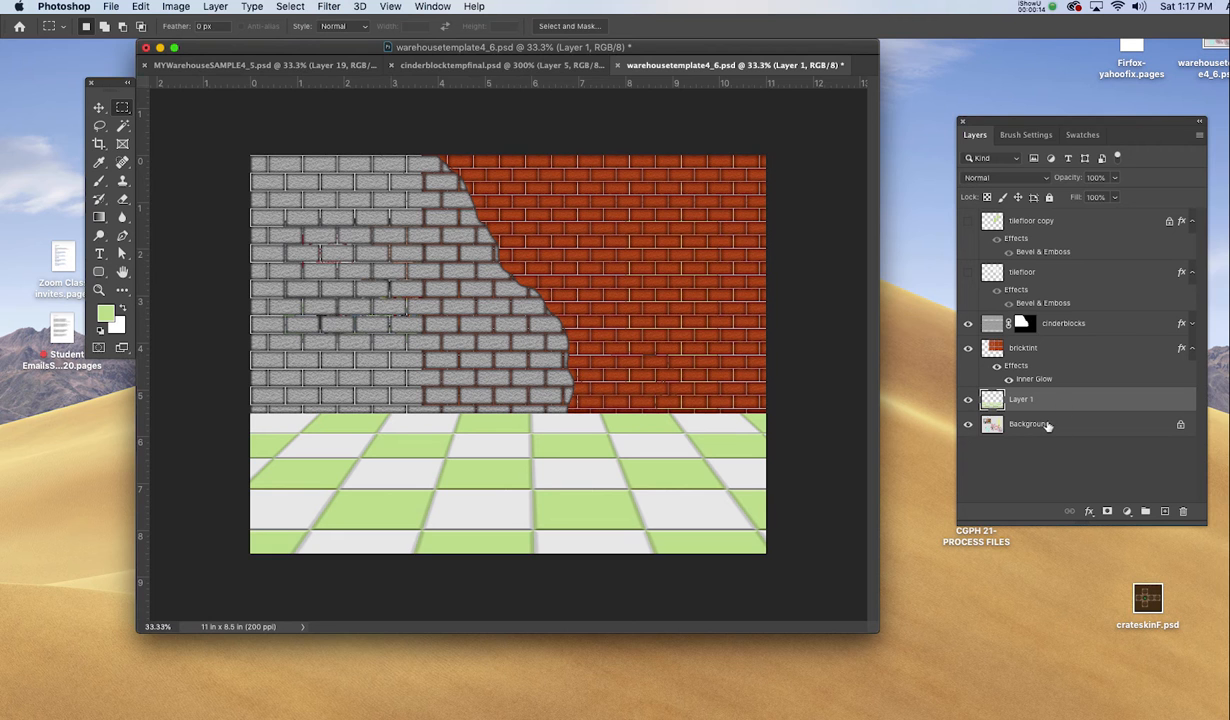
Add a new Layer 2 below Layer 1 and fill it with 35% Gray
{"action": "left_click", "coordinate": [1030, 424]}
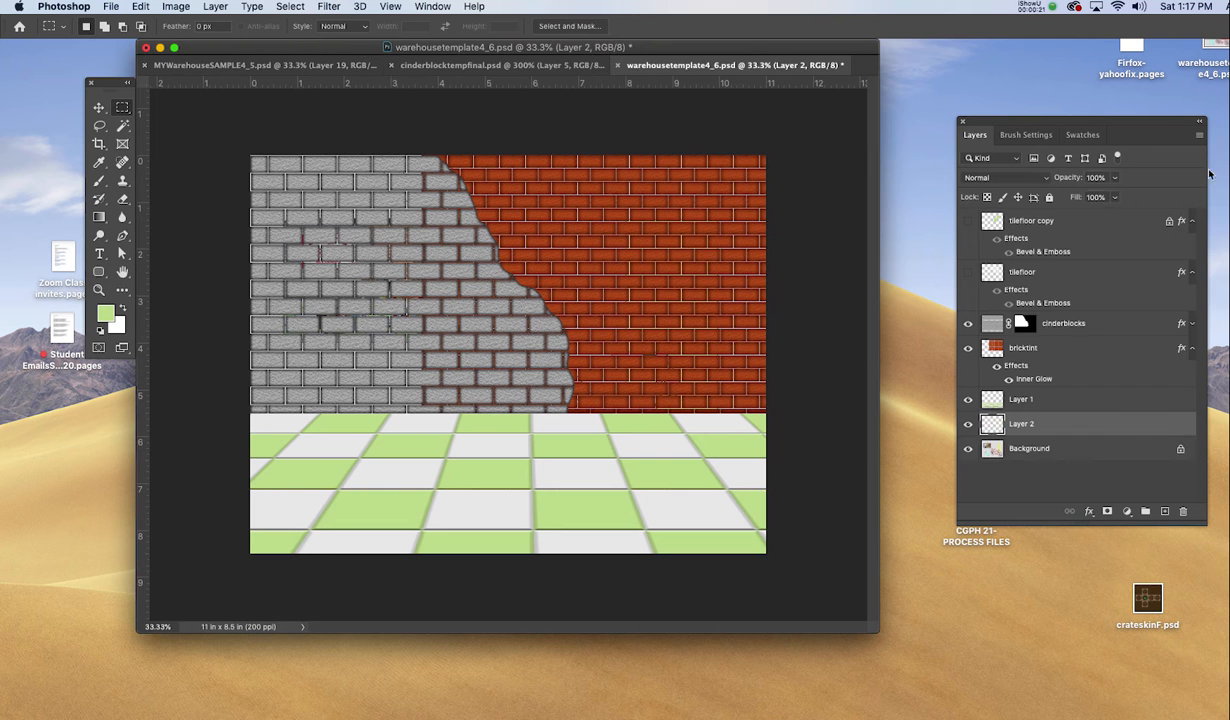
{"action": "left_click", "coordinate": [1082, 134]}
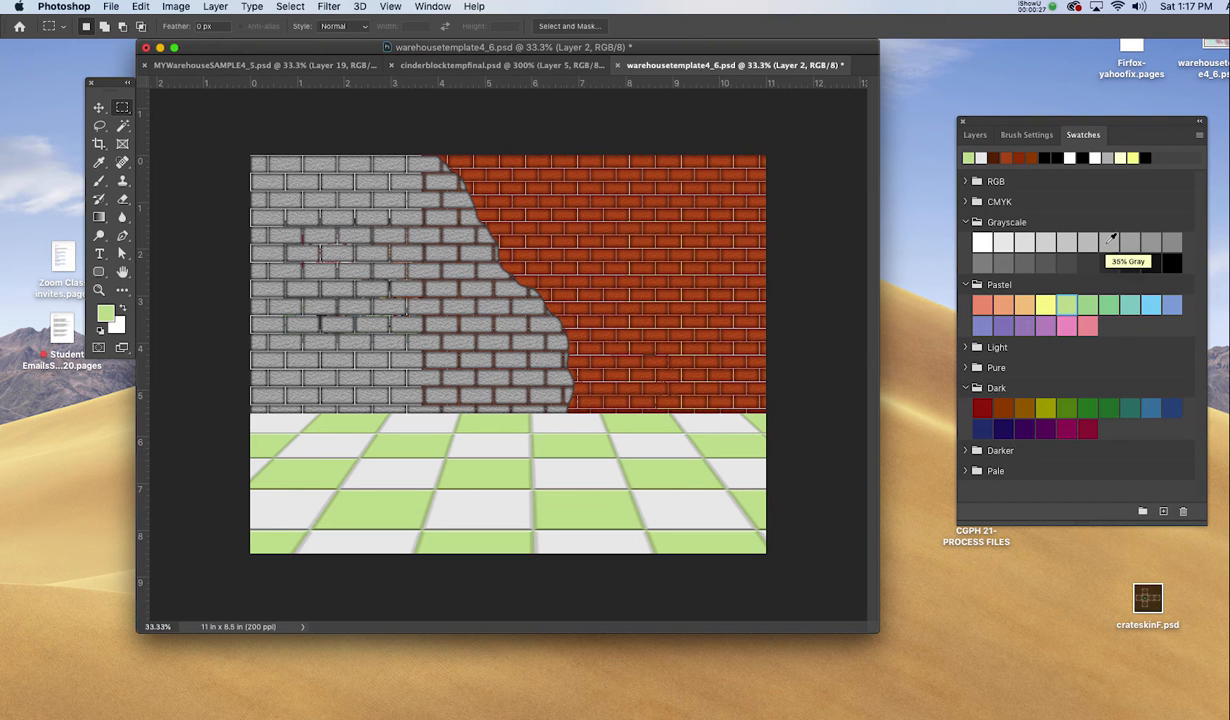
{"action": "left_click", "coordinate": [974, 134]}
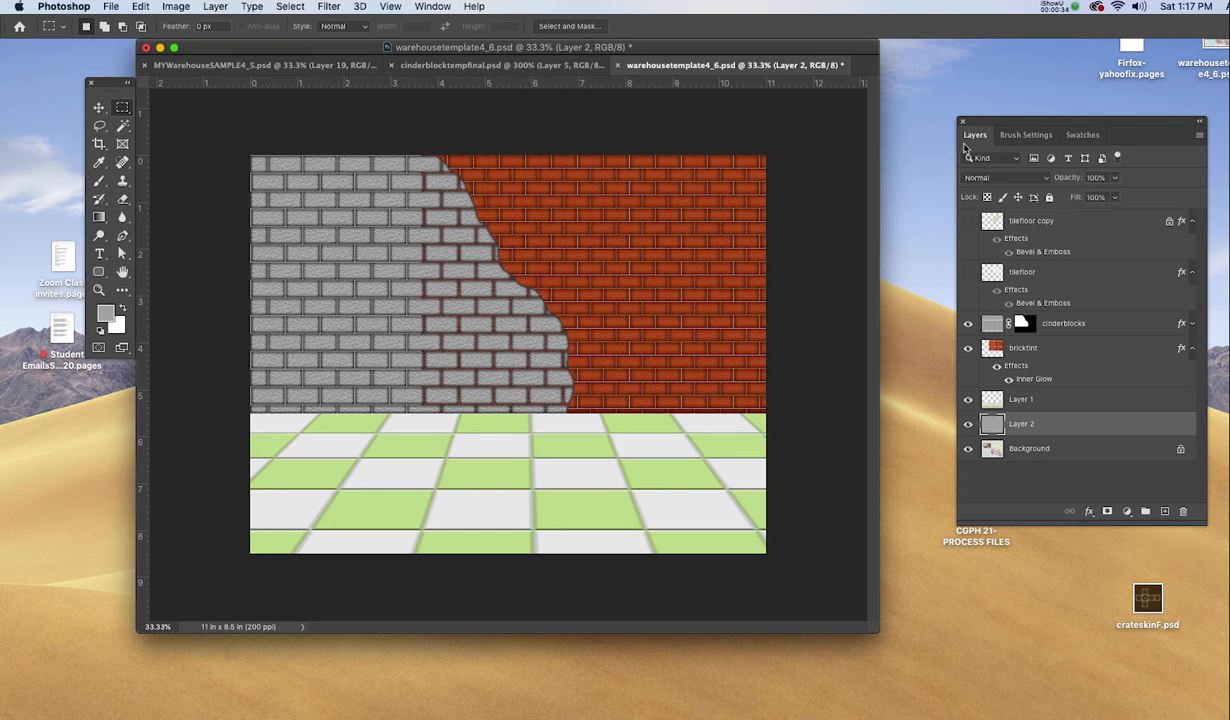
{"action": "left_click", "coordinate": [1023, 348]}
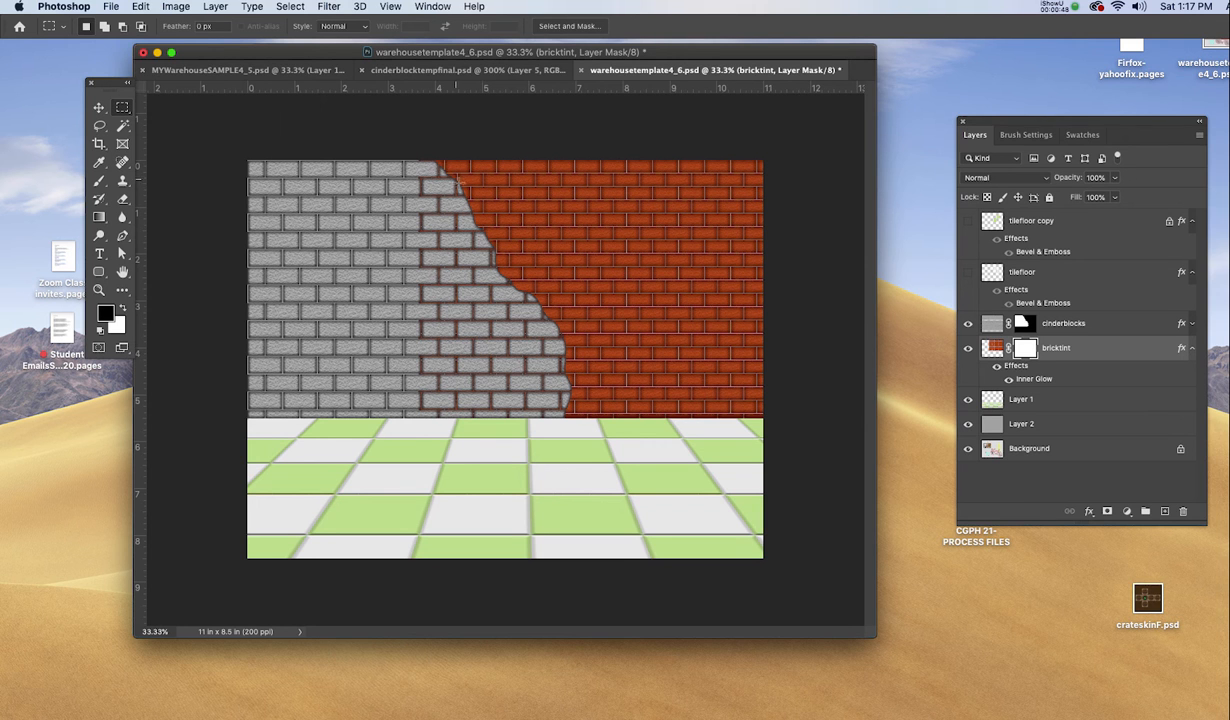
{"action": "mouse_move", "coordinate": [562, 251]}
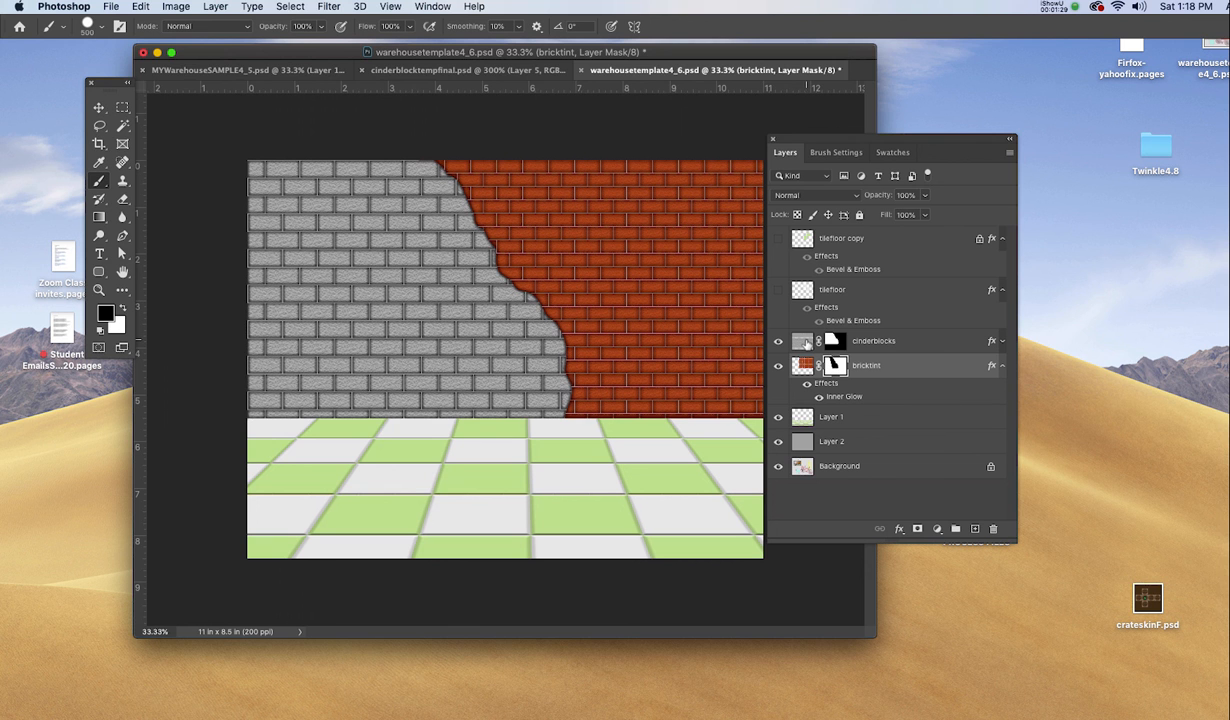
Select the cinderblocks layer and open its layer effects menu
{"action": "left_click", "coordinate": [873, 340]}
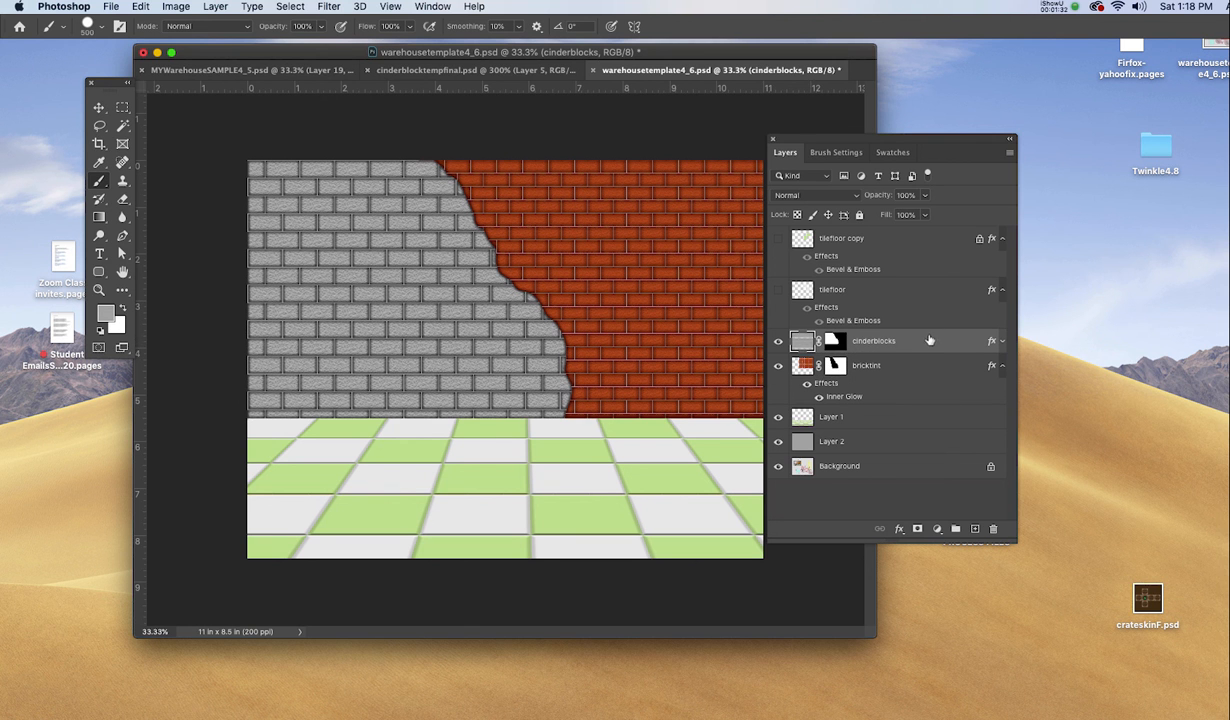
{"action": "left_click", "coordinate": [900, 528]}
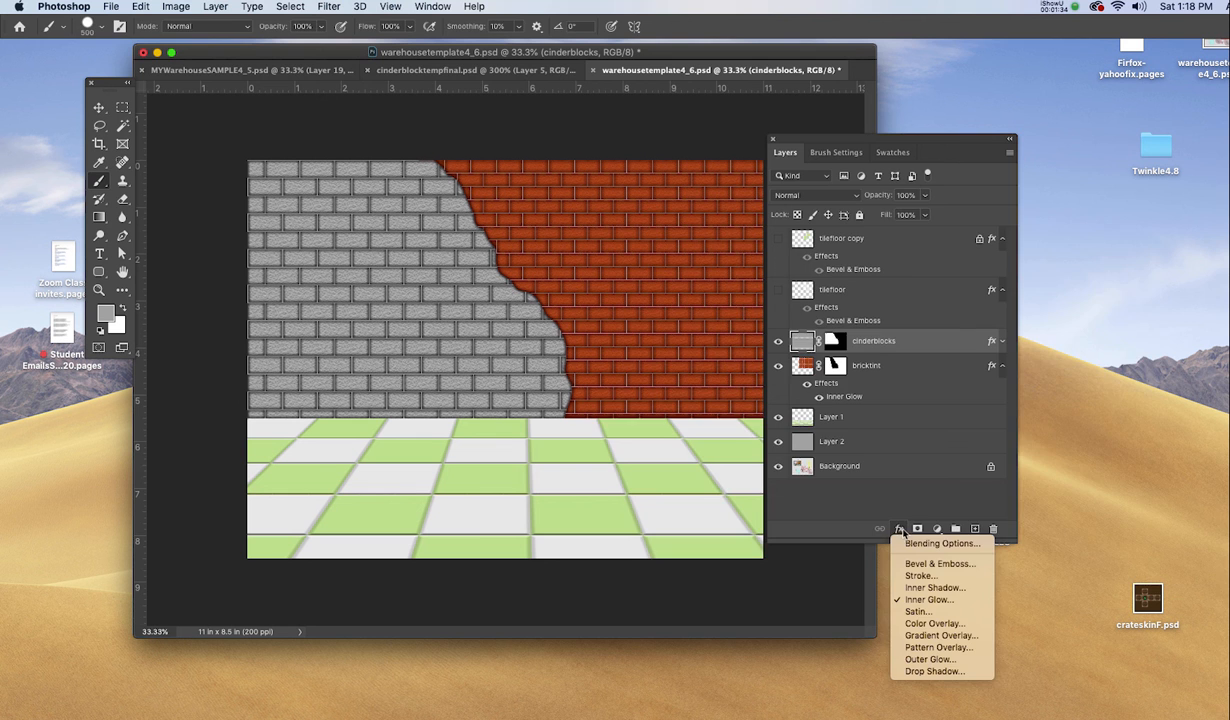
Add a Drop Shadow to cinderblocks and move the Layer Style dialog into view
{"action": "left_click", "coordinate": [933, 671]}
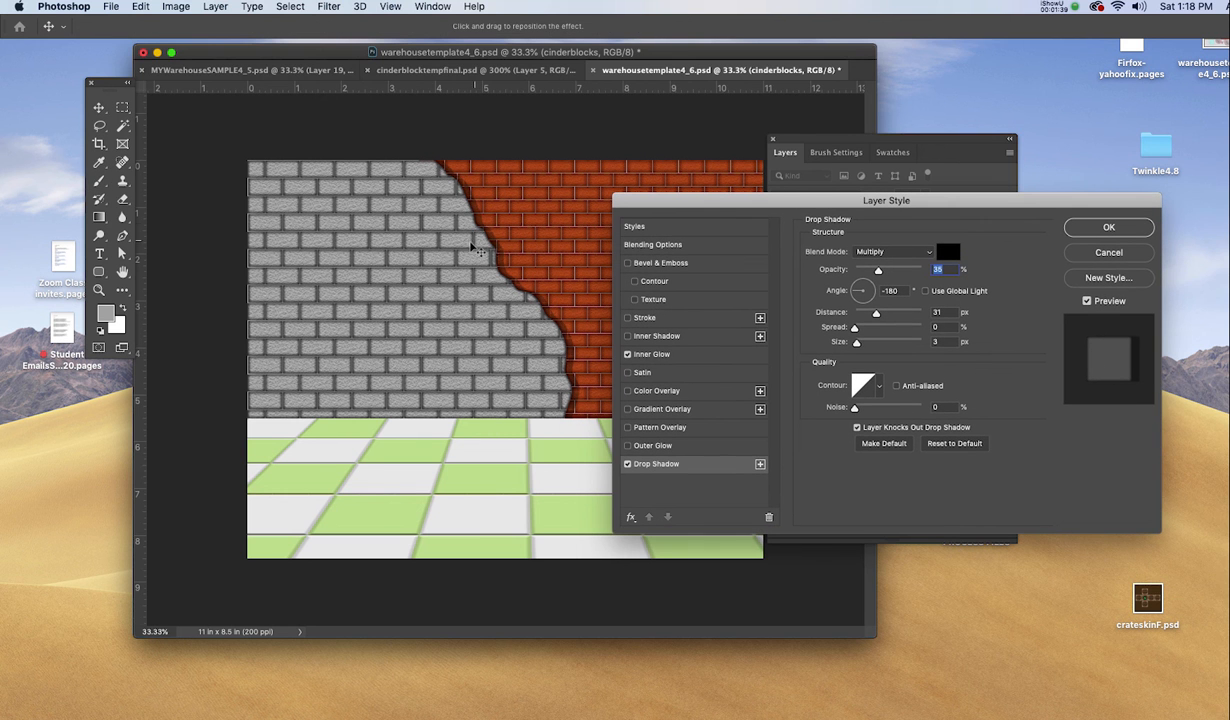
{"action": "mouse_move", "coordinate": [808, 218]}
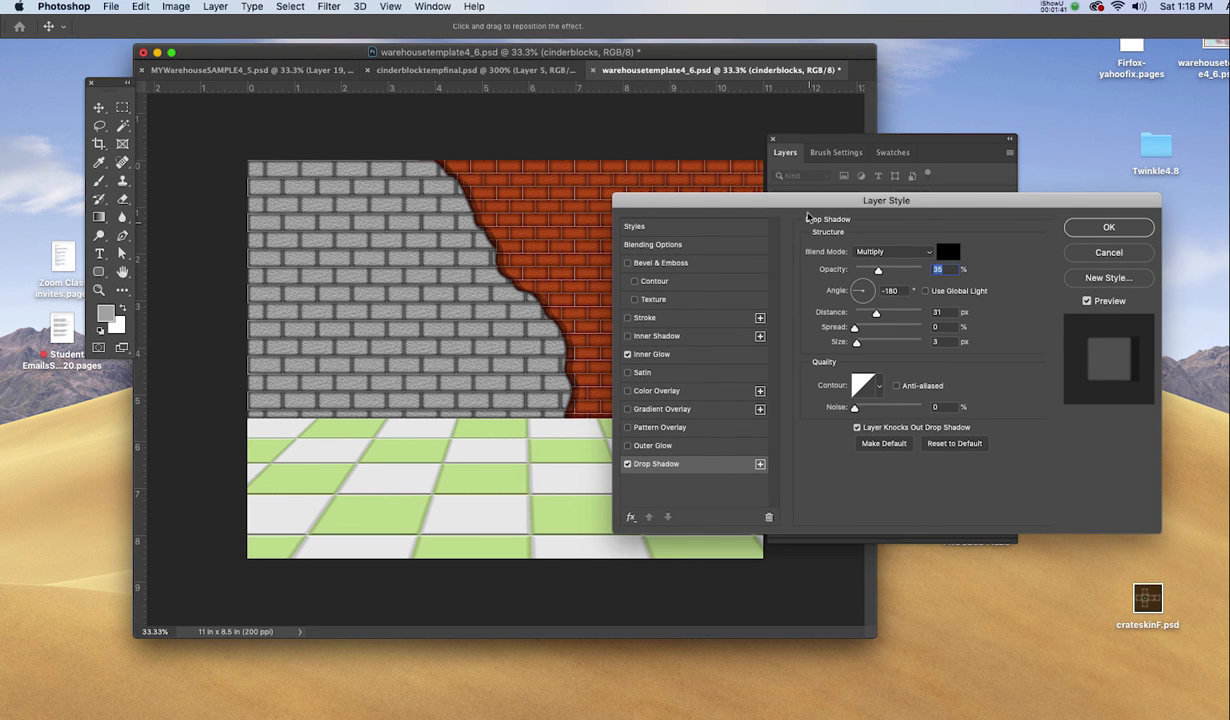
{"action": "left_click_drag", "start_coordinate": [886, 200], "coordinate": [880, 165]}
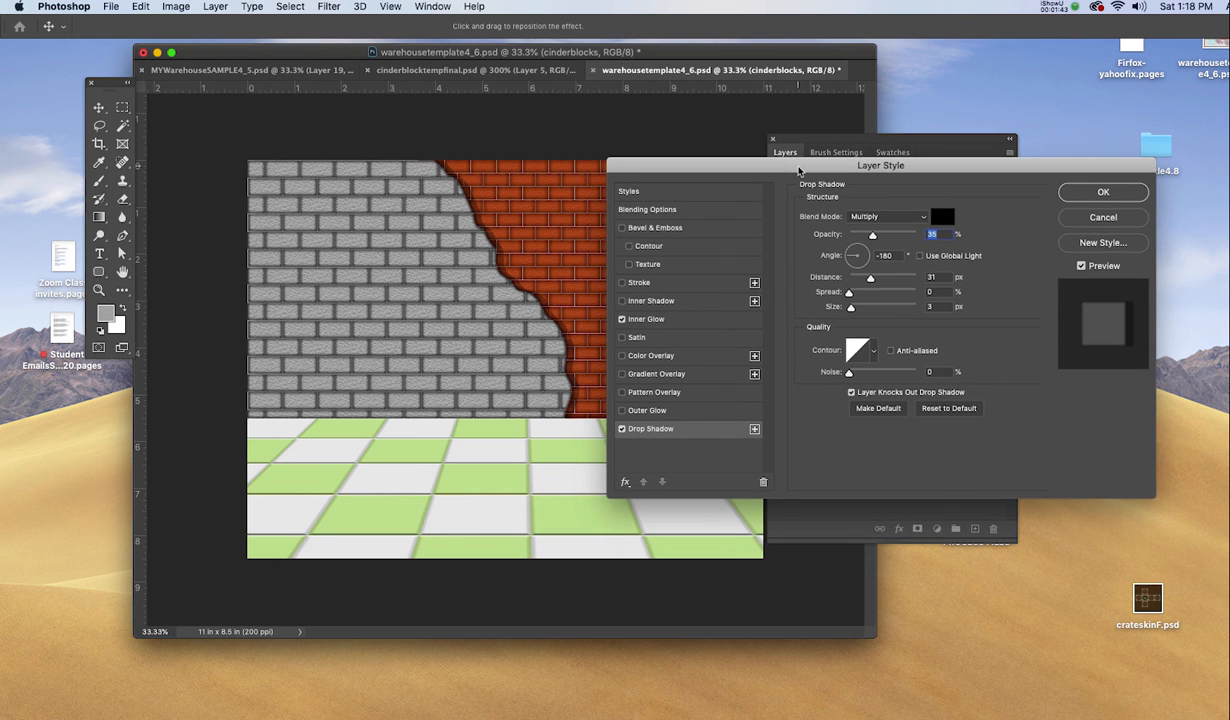
{"action": "mouse_move", "coordinate": [1152, 528]}
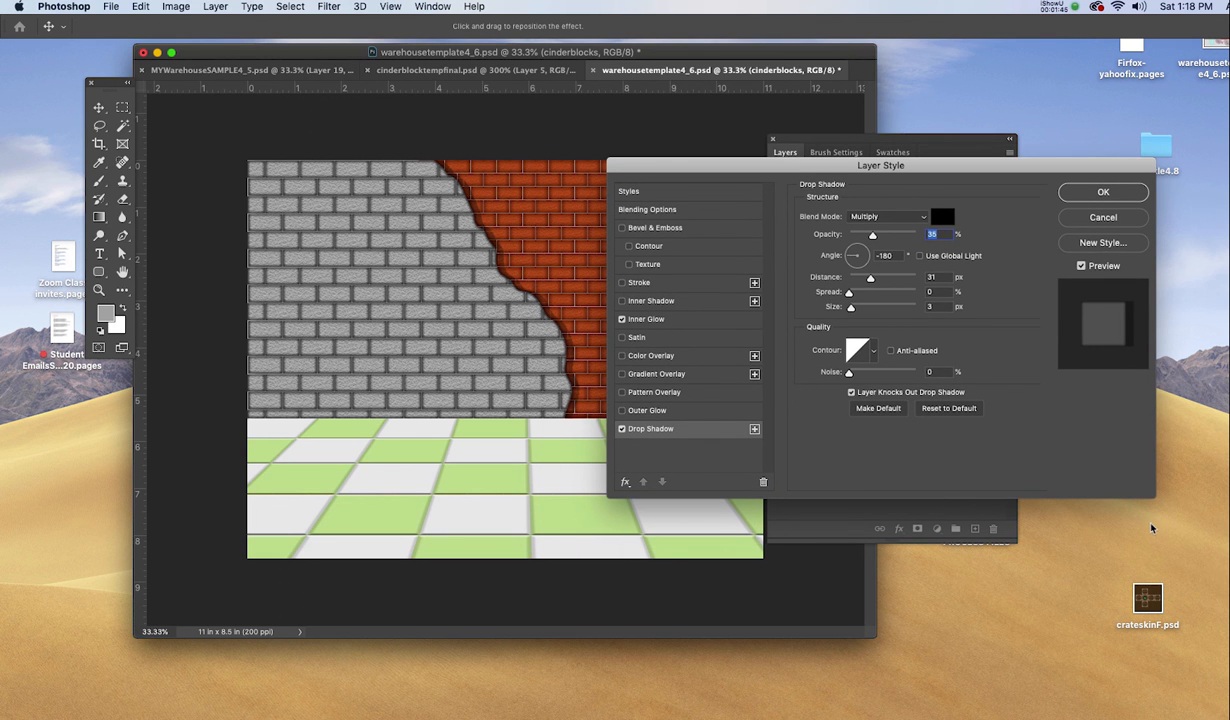
{"action": "mouse_move", "coordinate": [890, 289]}
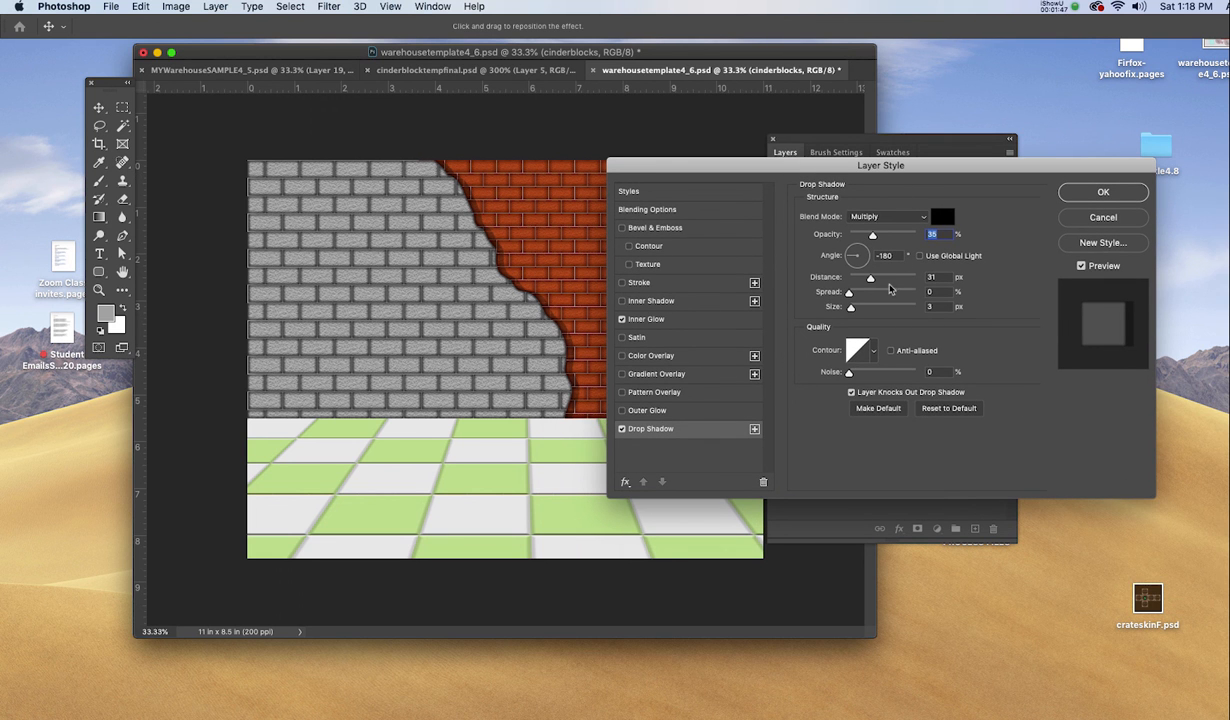
{"action": "mouse_move", "coordinate": [930, 357]}
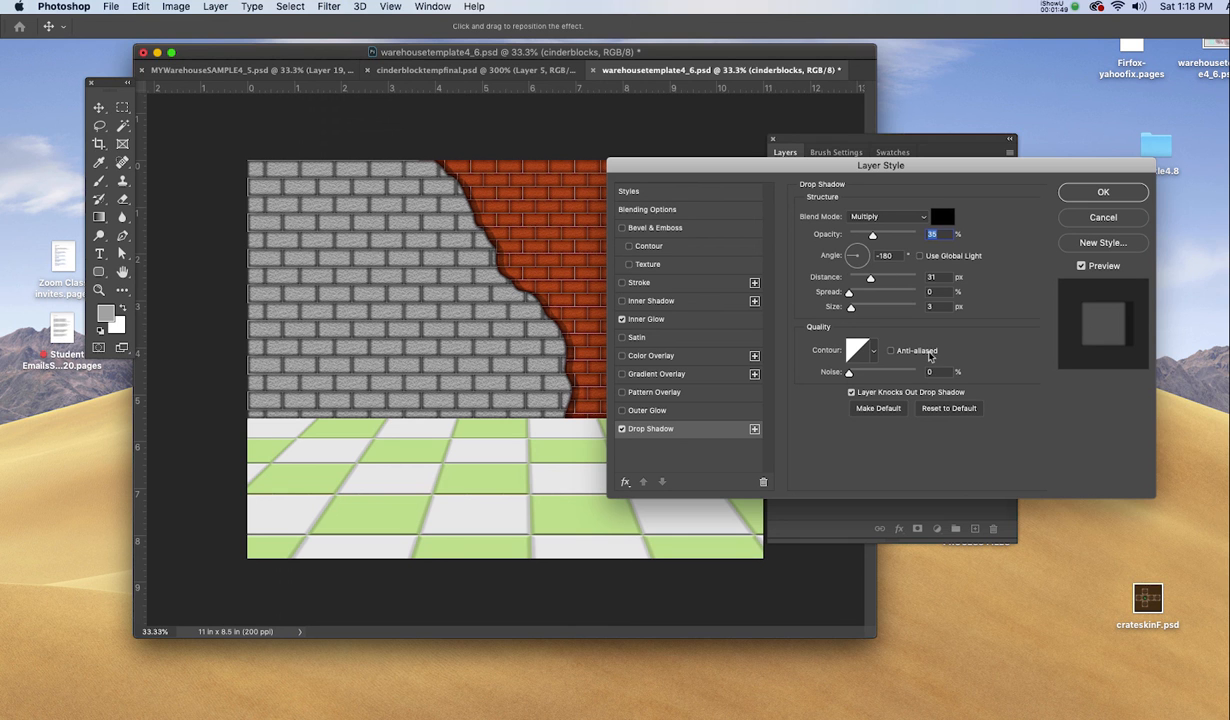